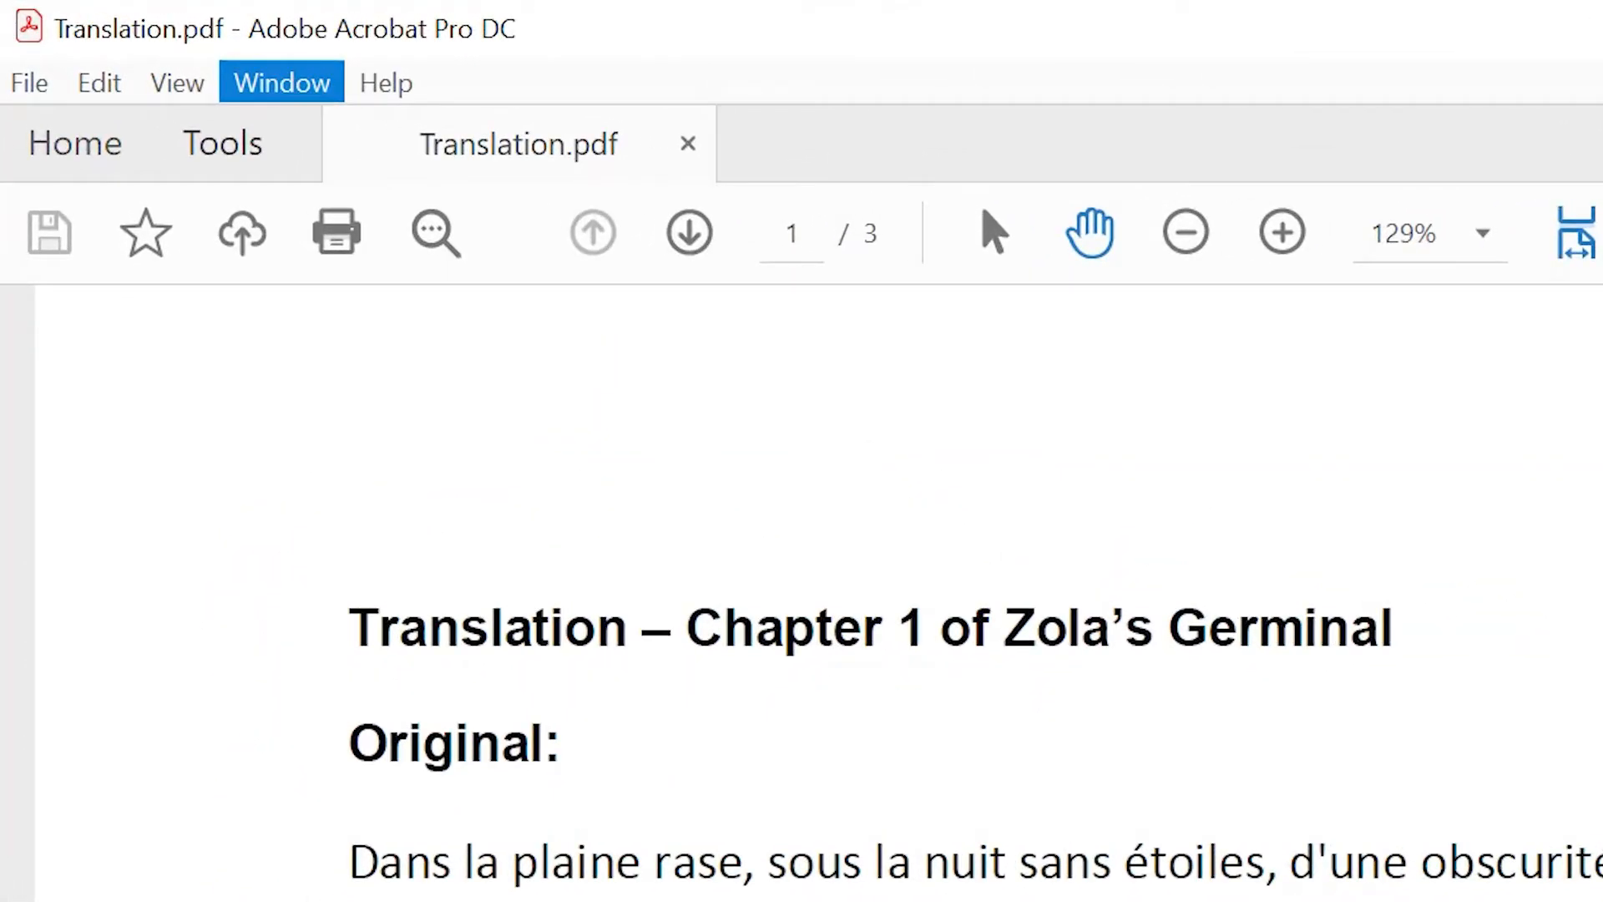
Split the Translation.pdf window horizontally: French original above, English translation below
left_click(299, 83)
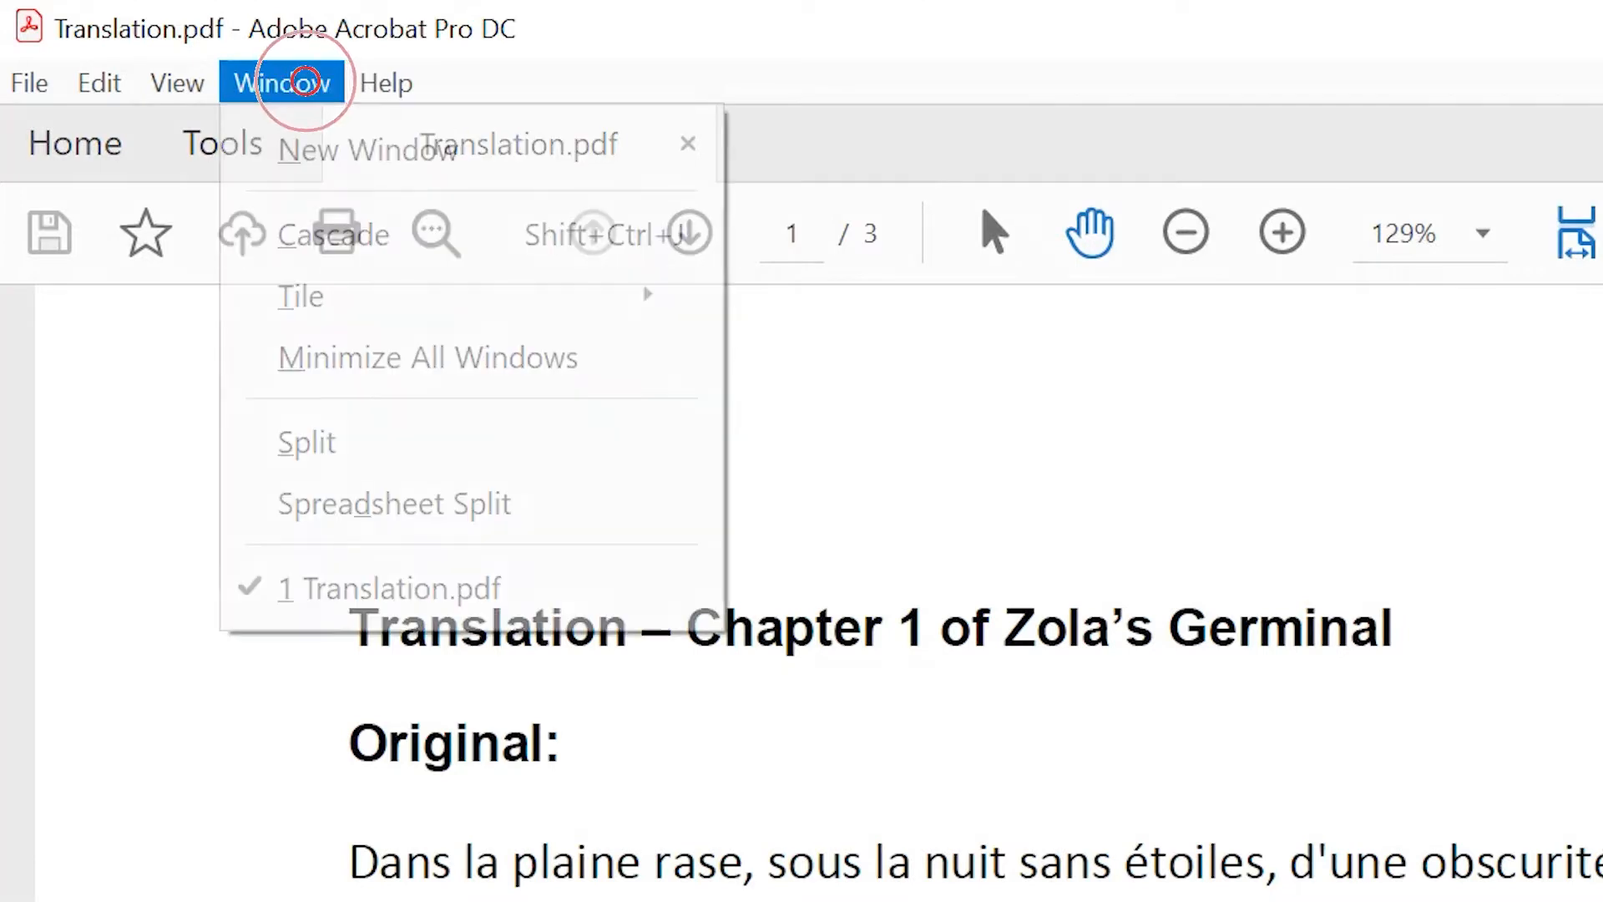
mouse_move(300, 298)
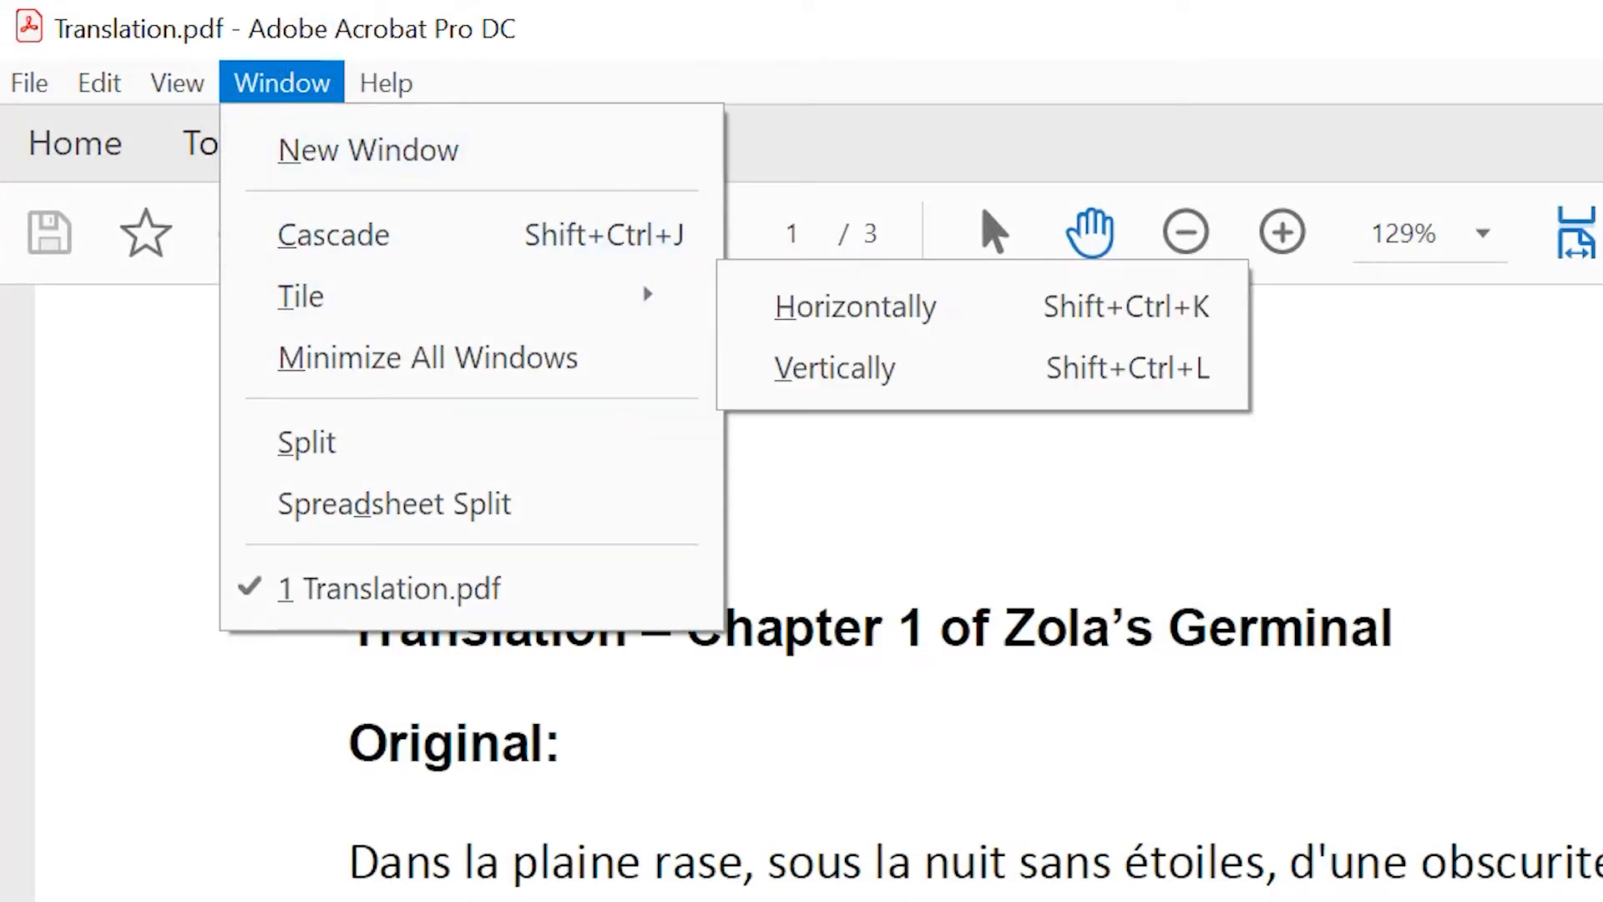
mouse_move(309, 451)
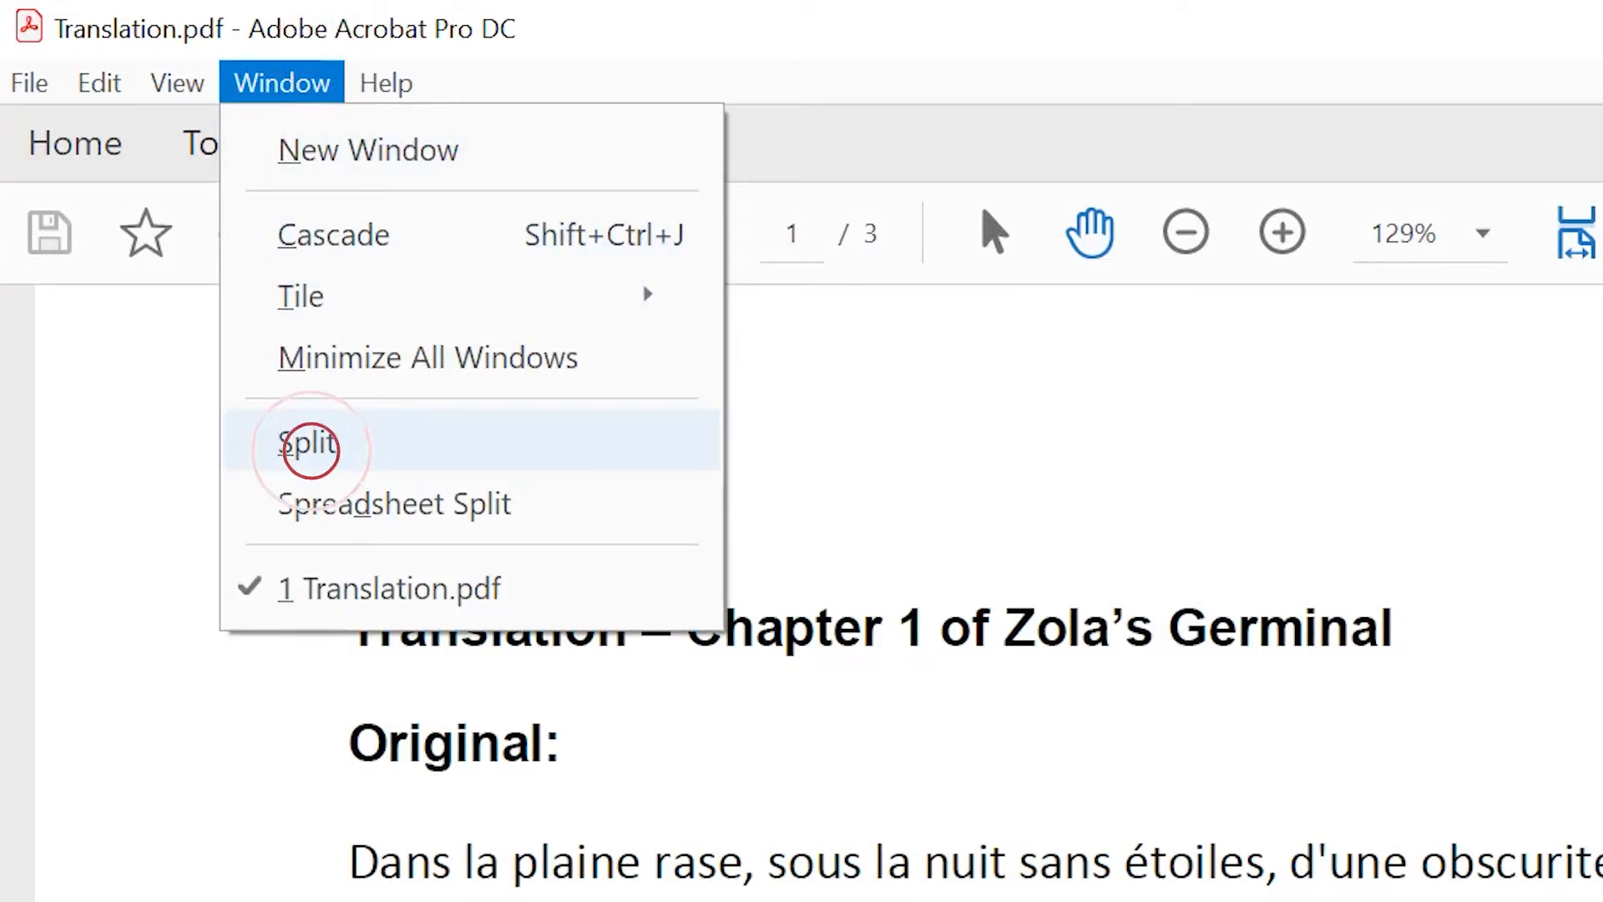
left_click(308, 445)
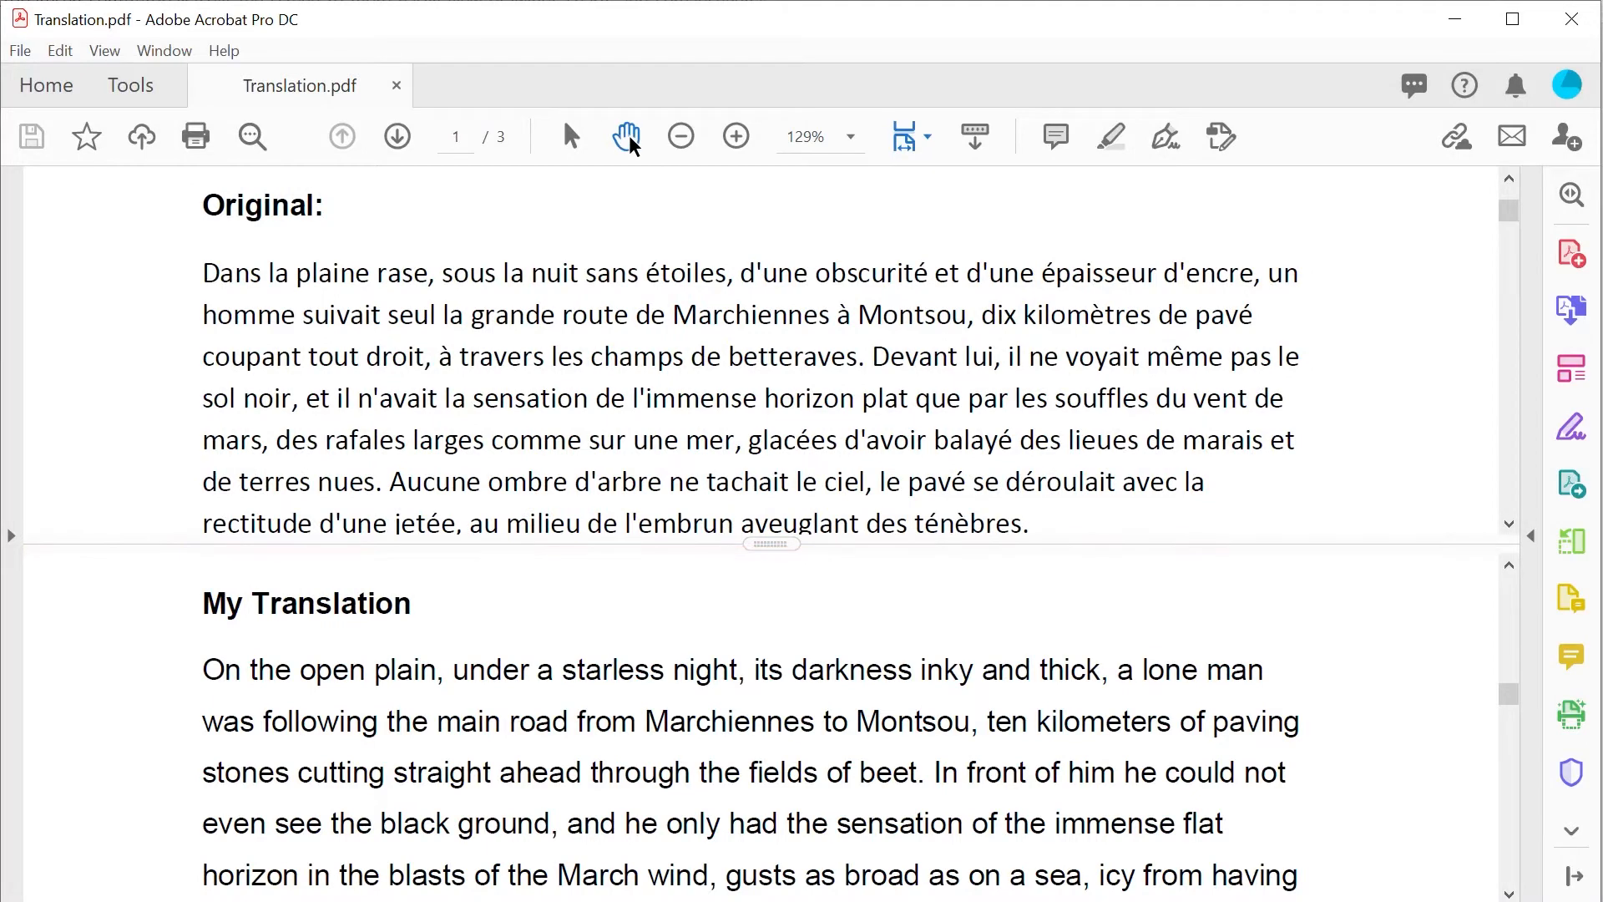
Scroll the upper pane further through the French original, leaving the English pane unchanged
scroll("down", 3)
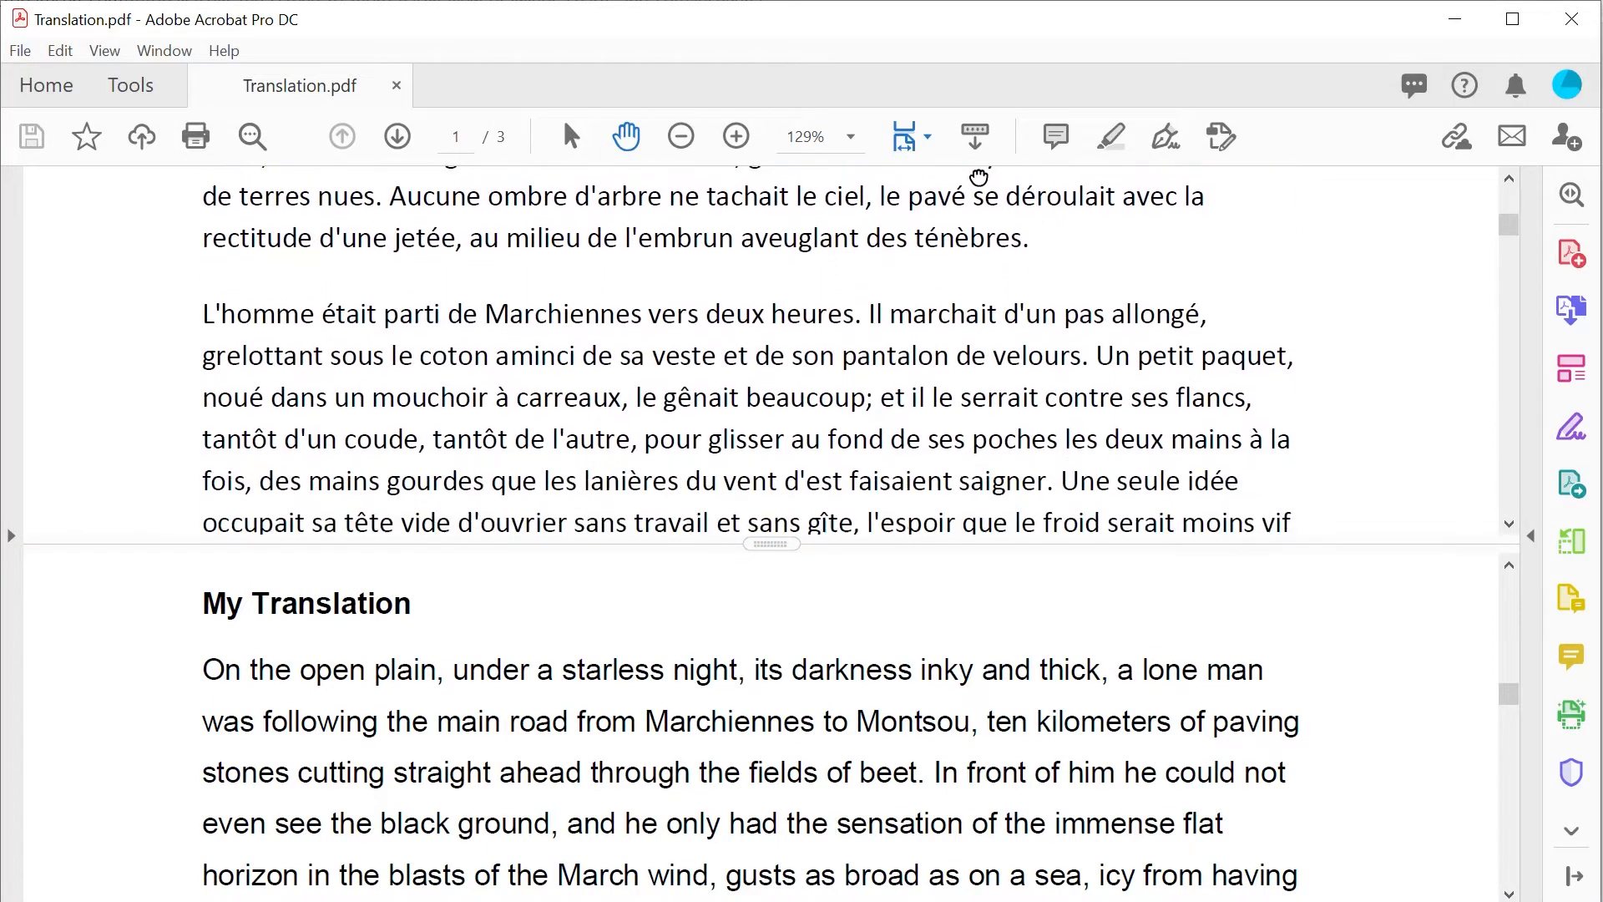
scroll("down", 3)
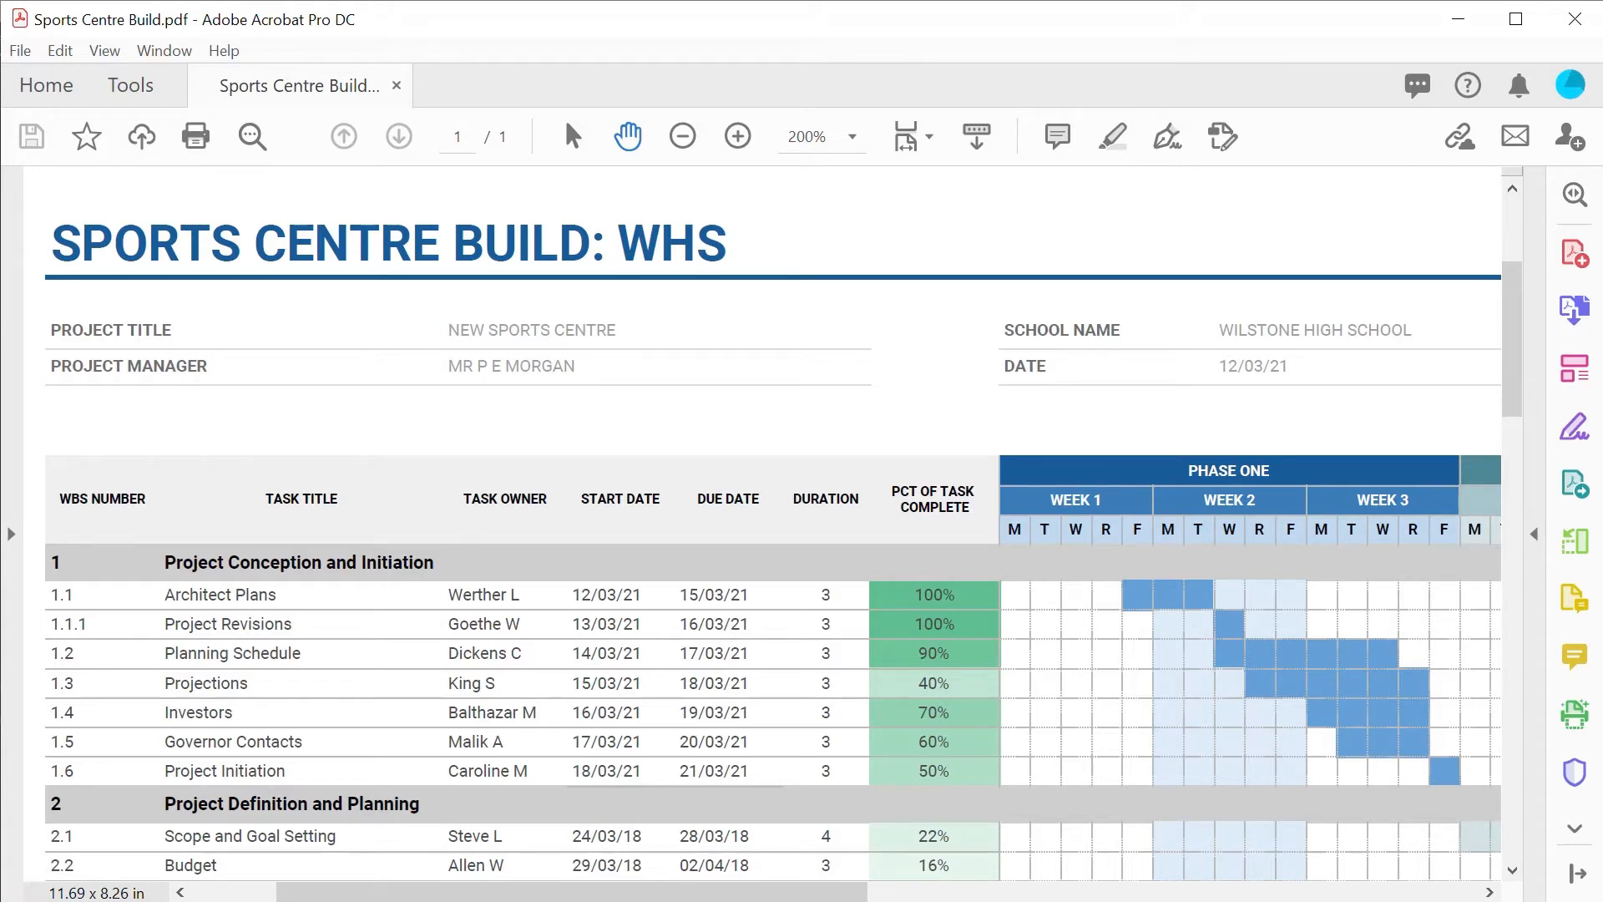
Apply Spreadsheet Split to the Sports Centre Build Gantt chart, creating four panes
left_click(165, 50)
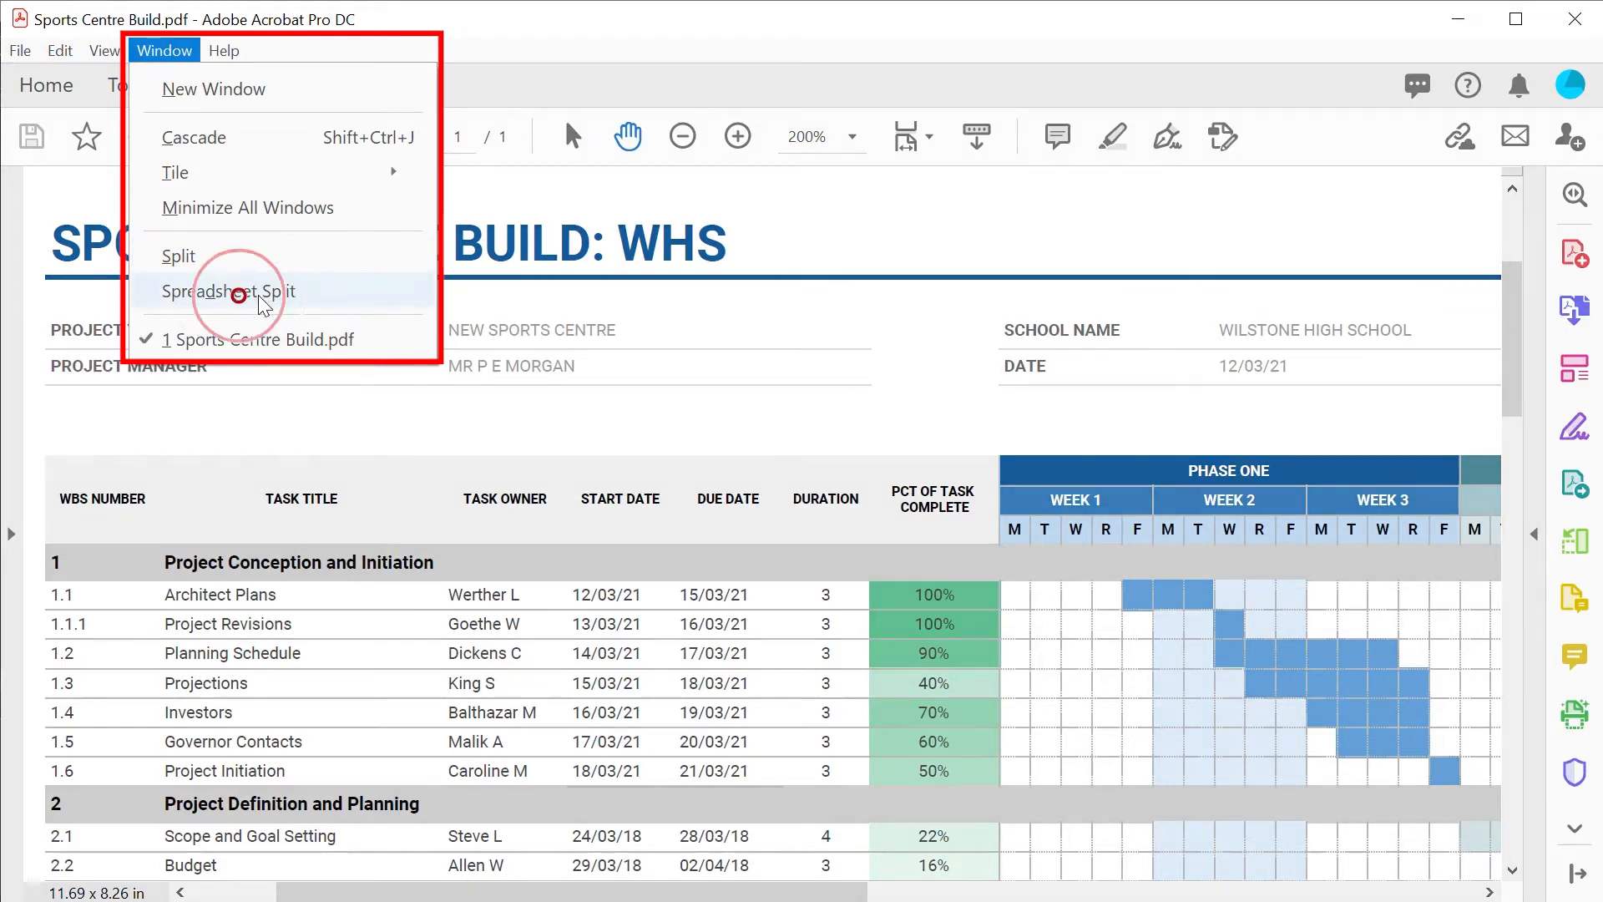
left_click(237, 292)
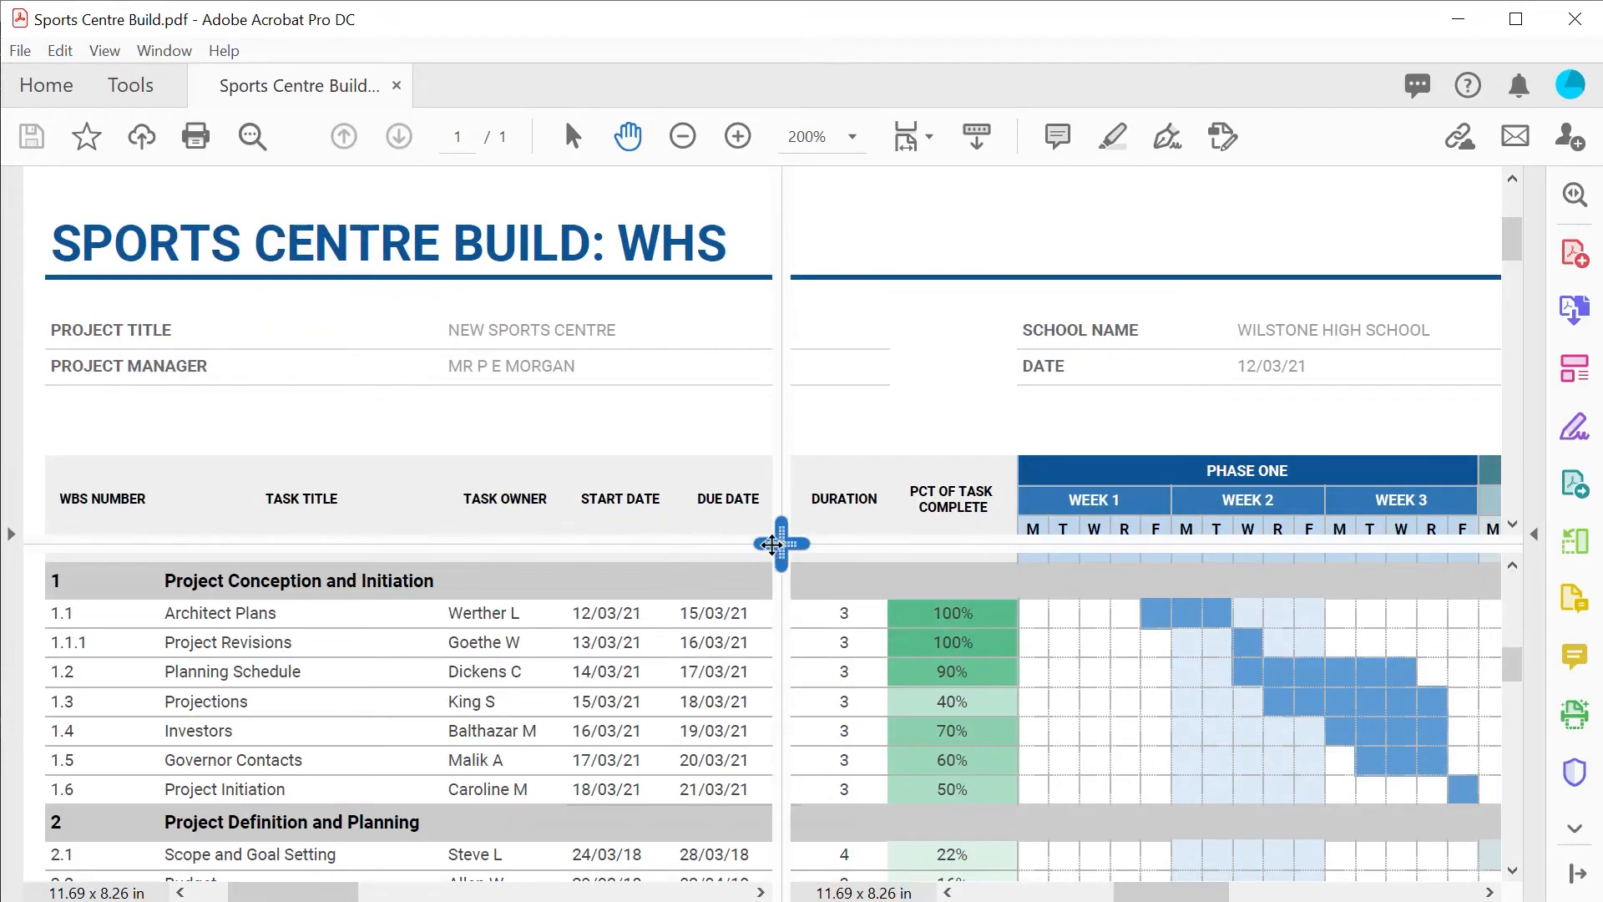